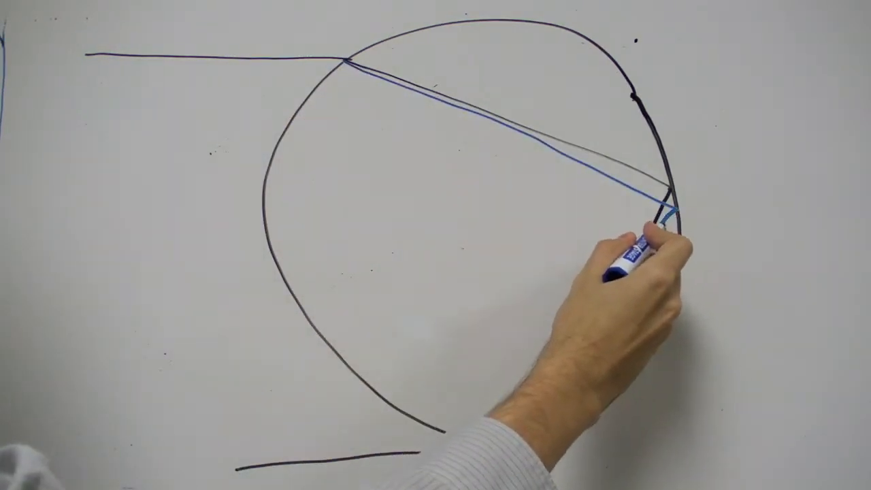
Draw the blue reflected ray from the drop's right edge down to its bottom edge
{"action": "left_click_drag", "start_coordinate": [660, 211], "coordinate": [436, 442]}
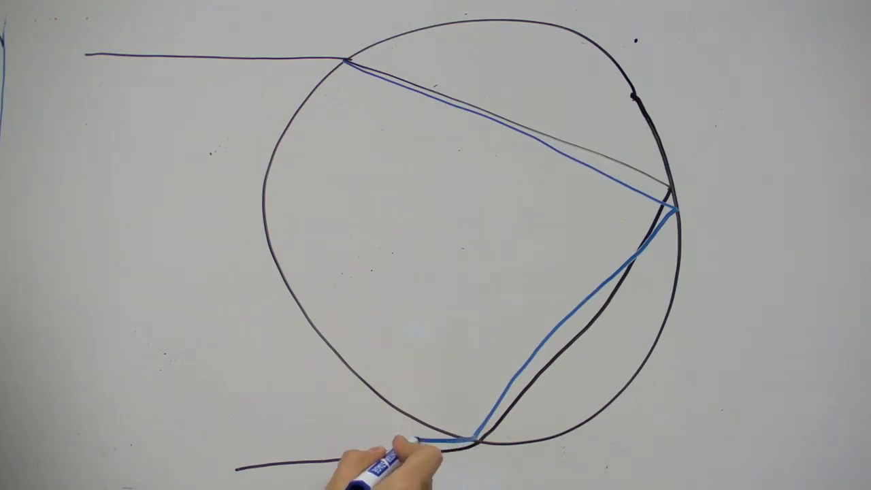